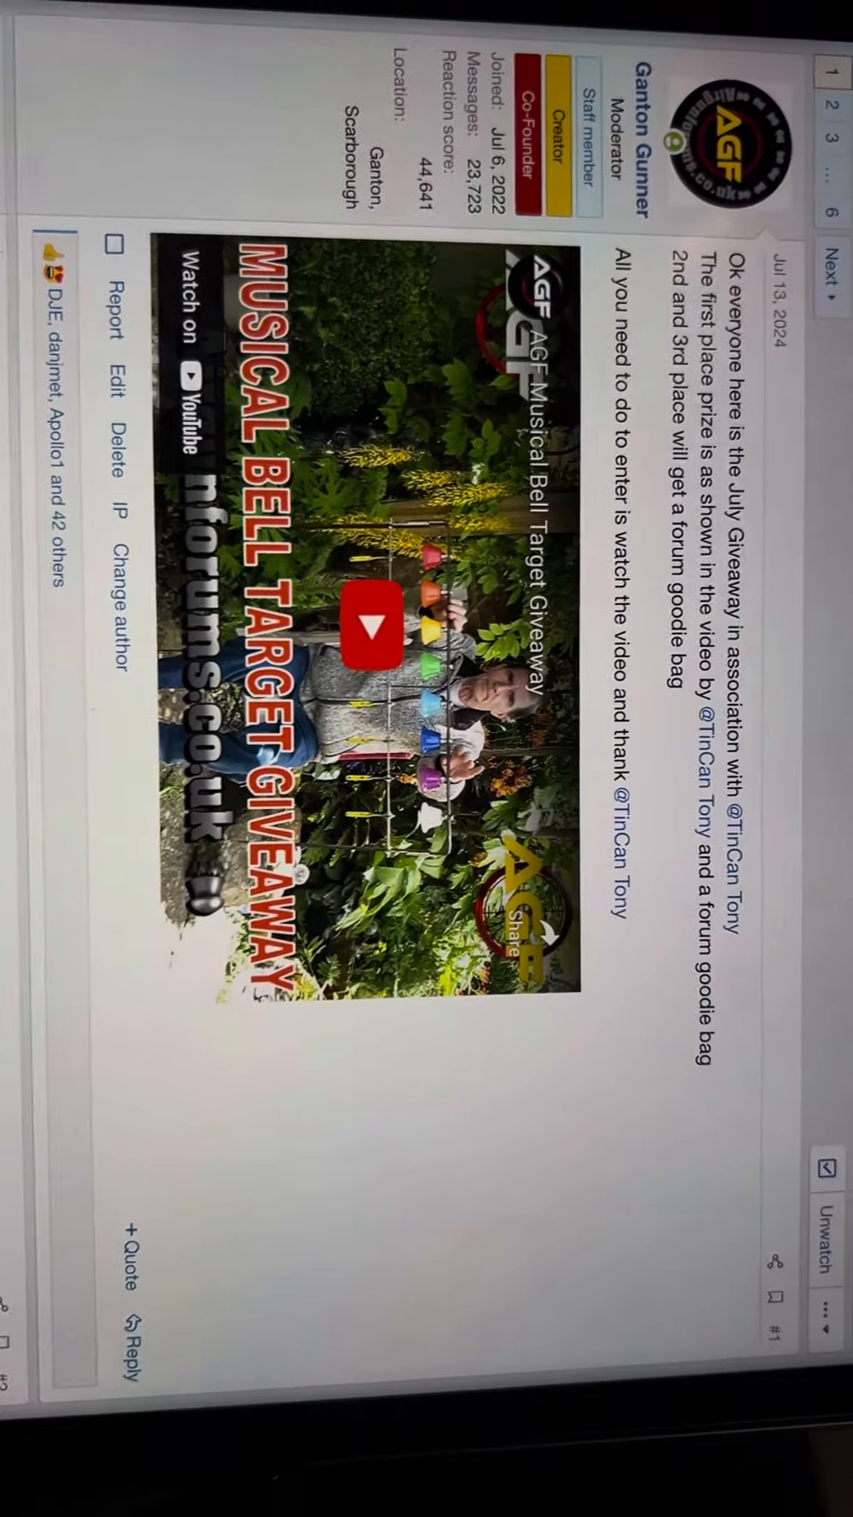
Spin the 109-number wheel to draw the first giveaway winner and dismiss the result.
scroll("down", 3)
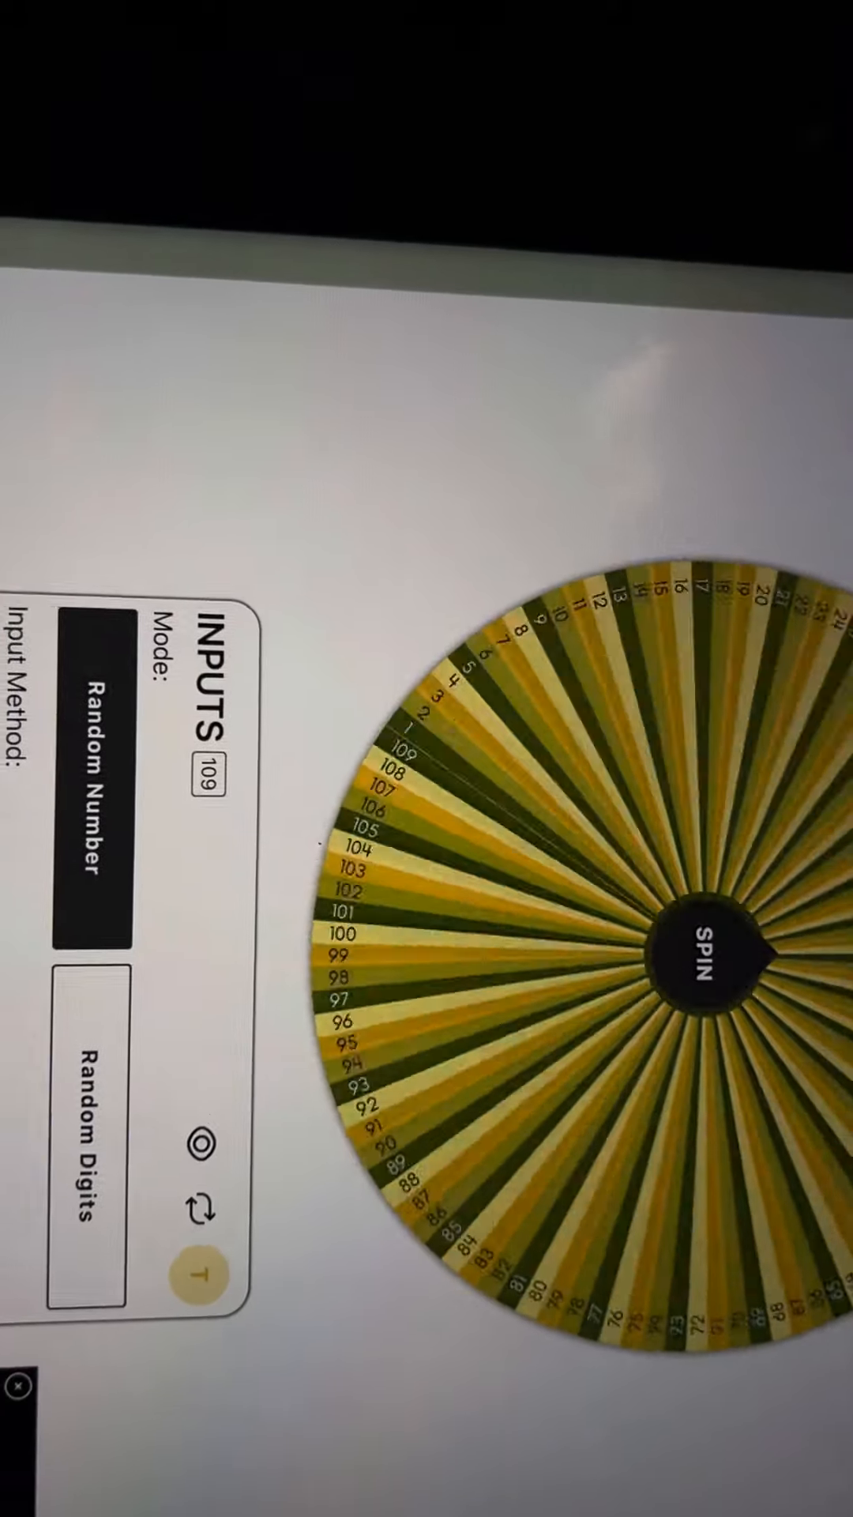
left_click(700, 970)
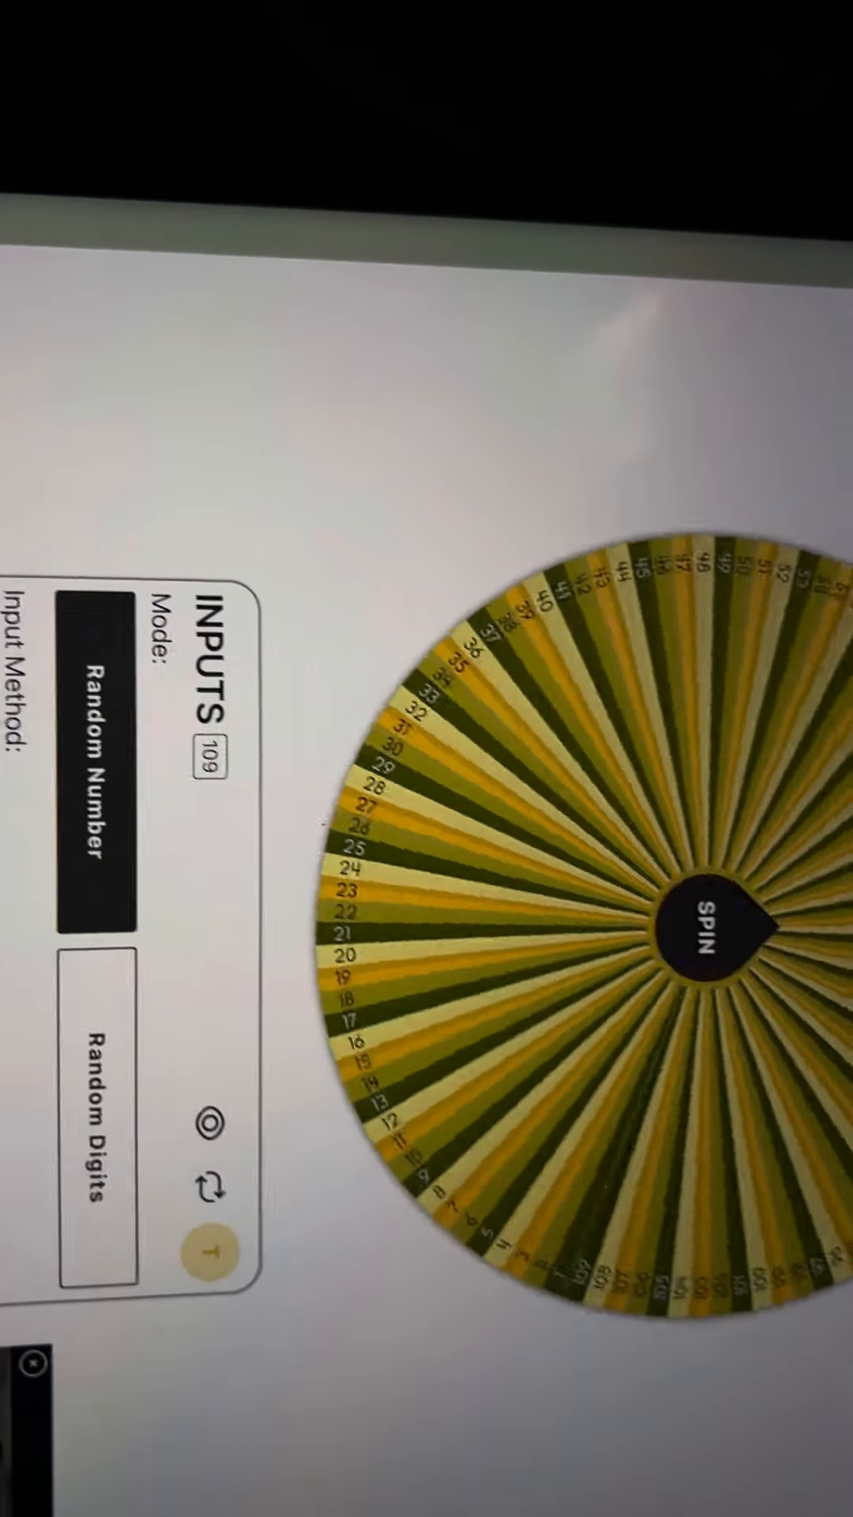
left_click(706, 929)
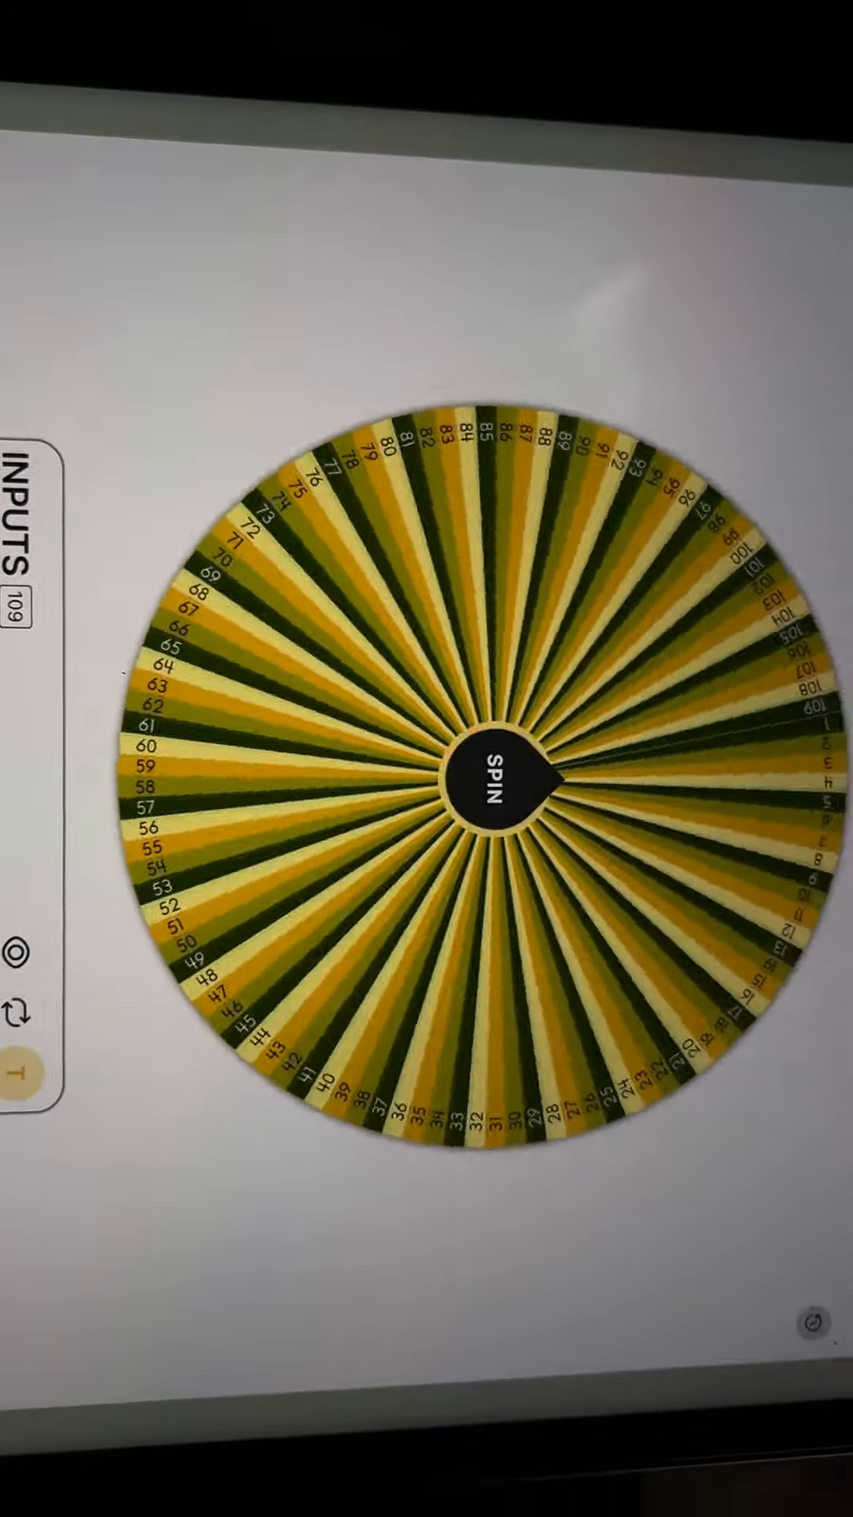
left_click(493, 784)
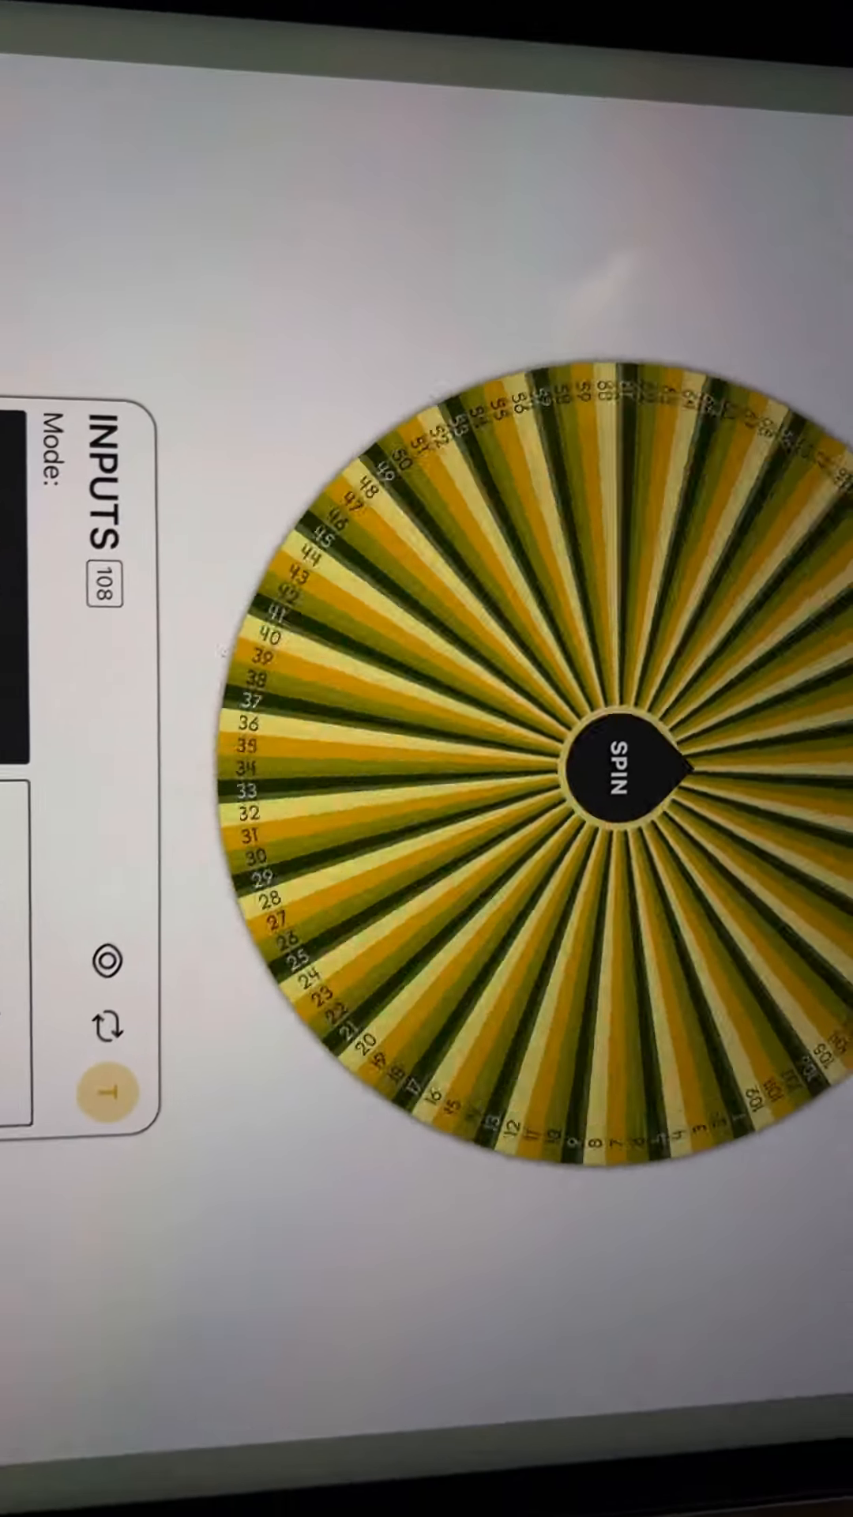
Spin the 108-number wheel to draw the second giveaway winner.
left_click(613, 761)
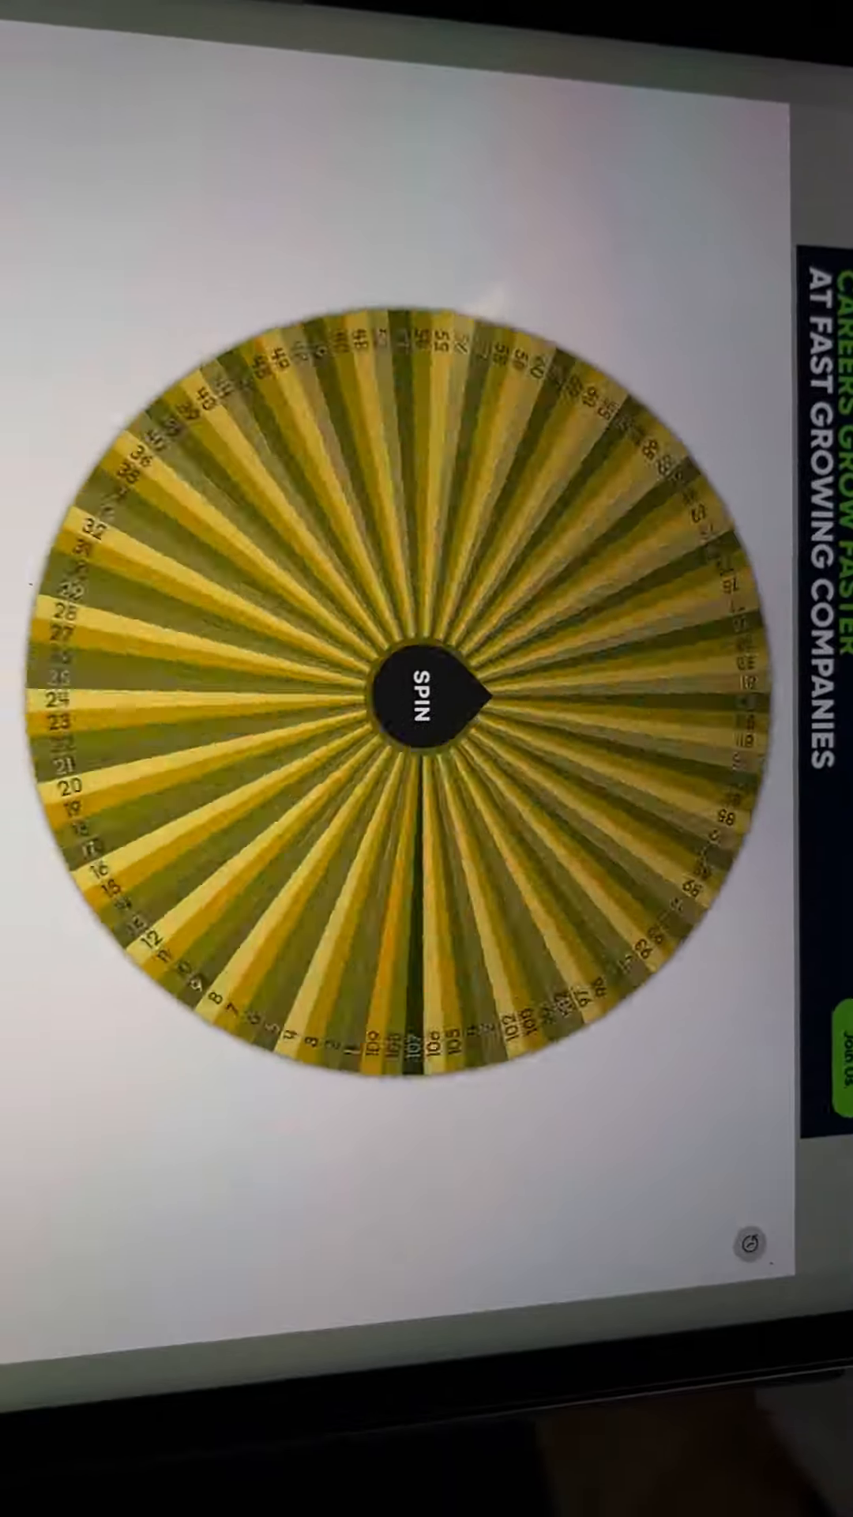
Spin the 107-number wheel to draw the third giveaway winner.
left_click(415, 695)
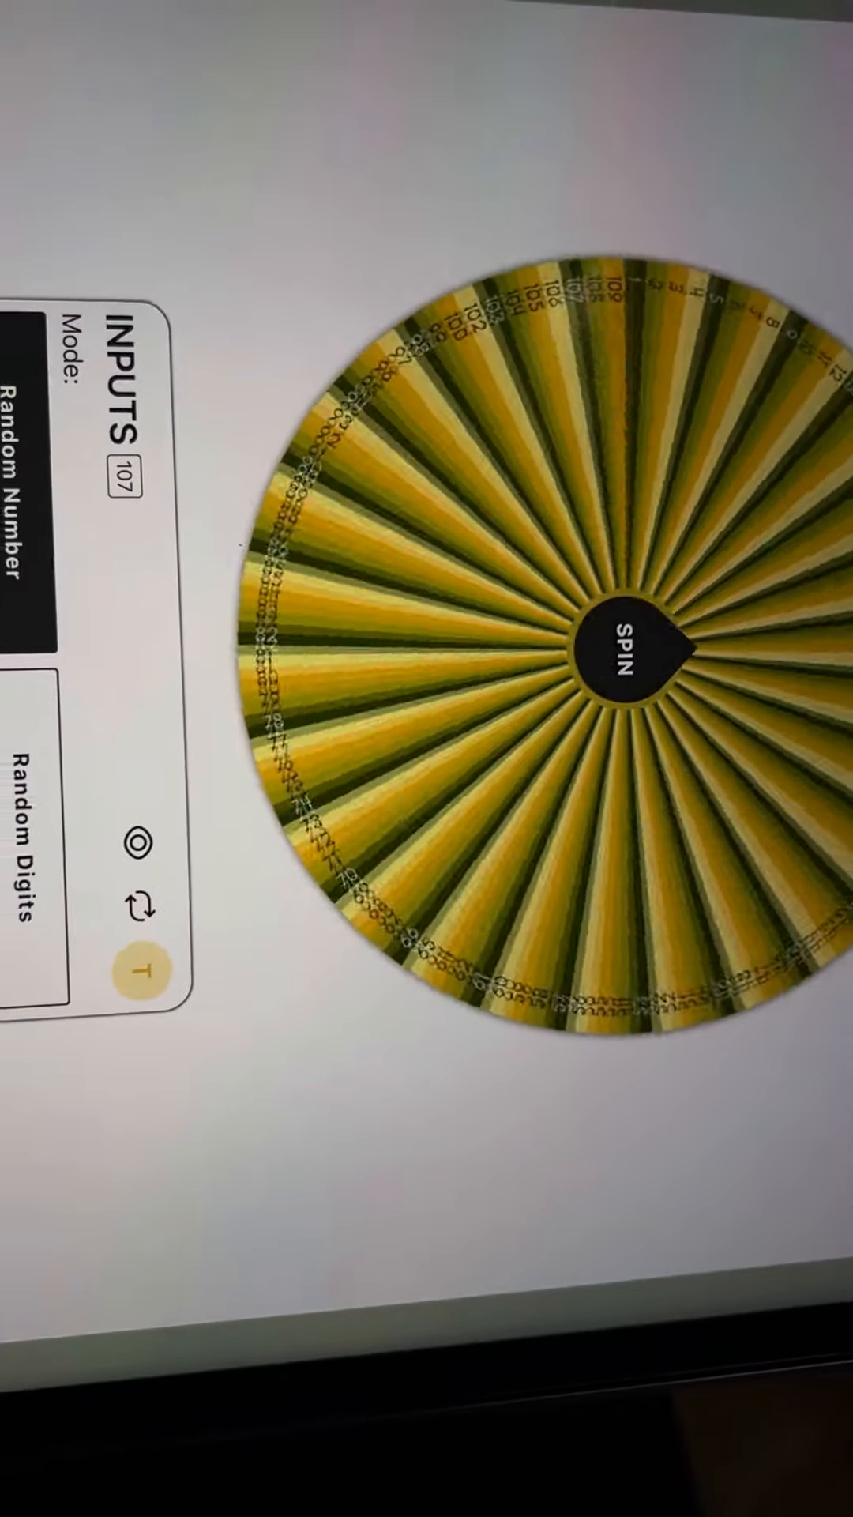
left_click(629, 648)
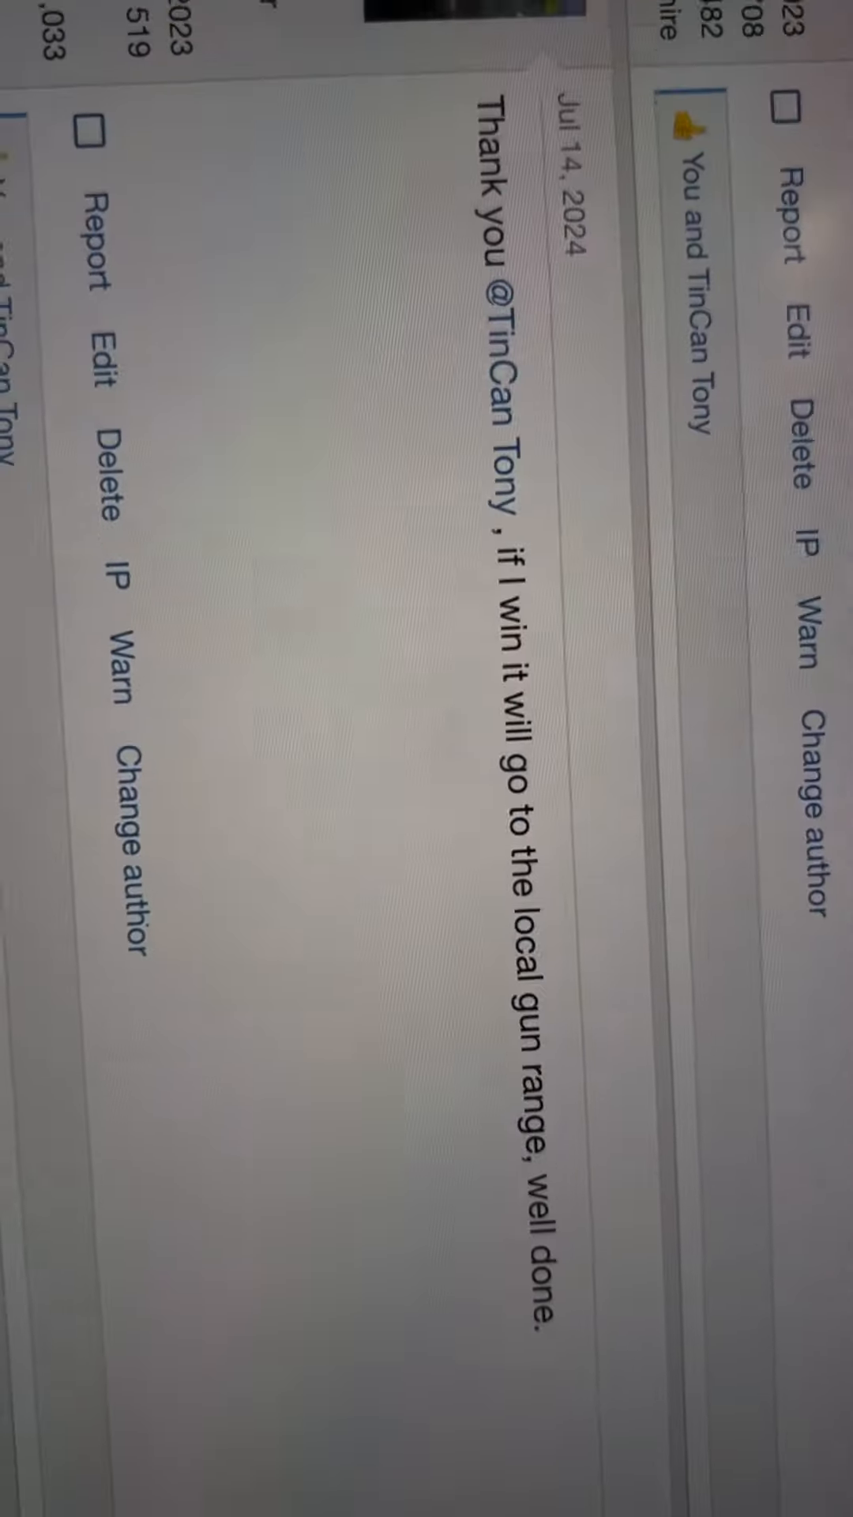
Scroll the AGF giveaway thread replies to locate the third winner's post.
scroll("down", 3)
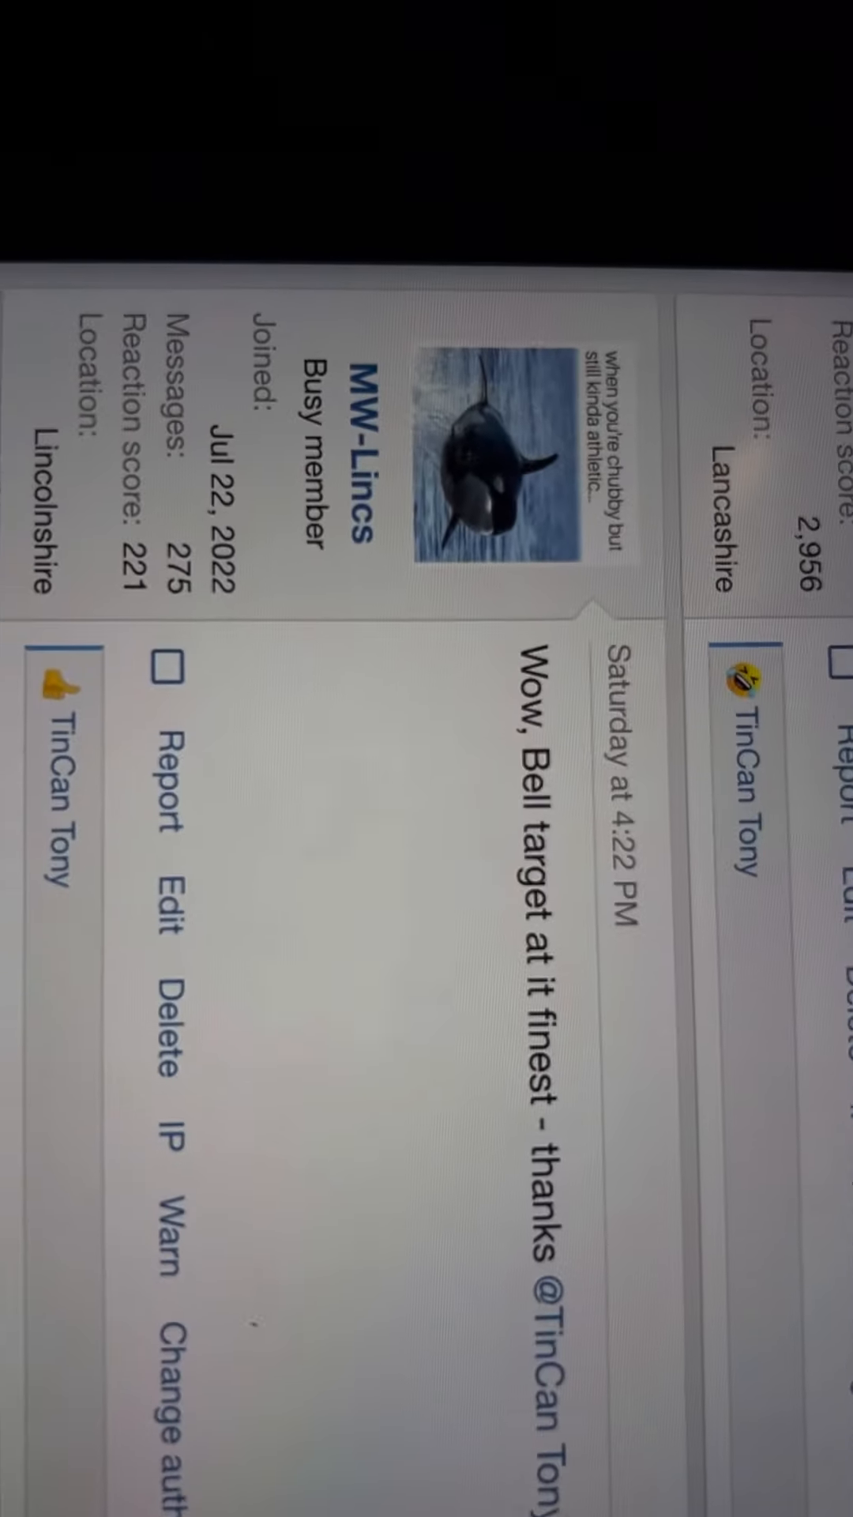